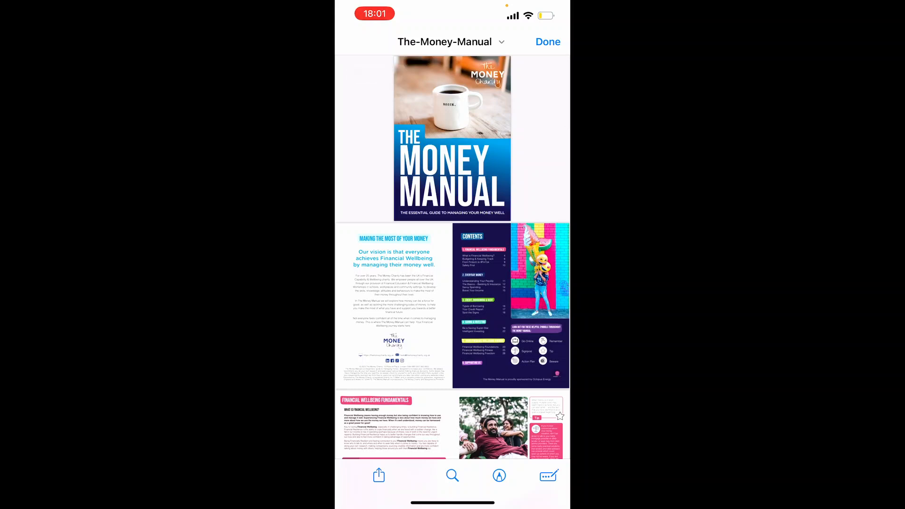
Close The Money Manual PDF preview and search Google for 'wetransfer' in Chrome
{"action": "left_click", "coordinate": [547, 41]}
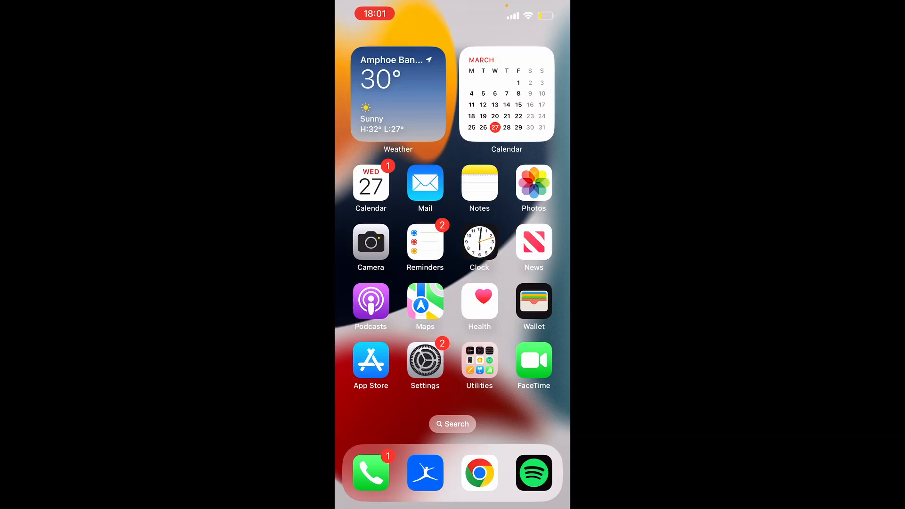
{"action": "left_click", "coordinate": [480, 473]}
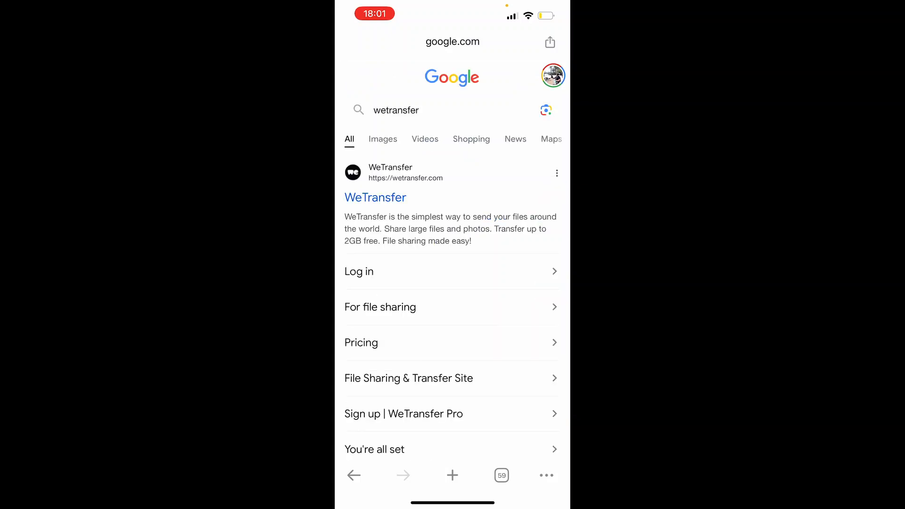
Open the WeTransfer search result, choose 'Send a file?', and accept the cookie notice
{"action": "left_click", "coordinate": [375, 197]}
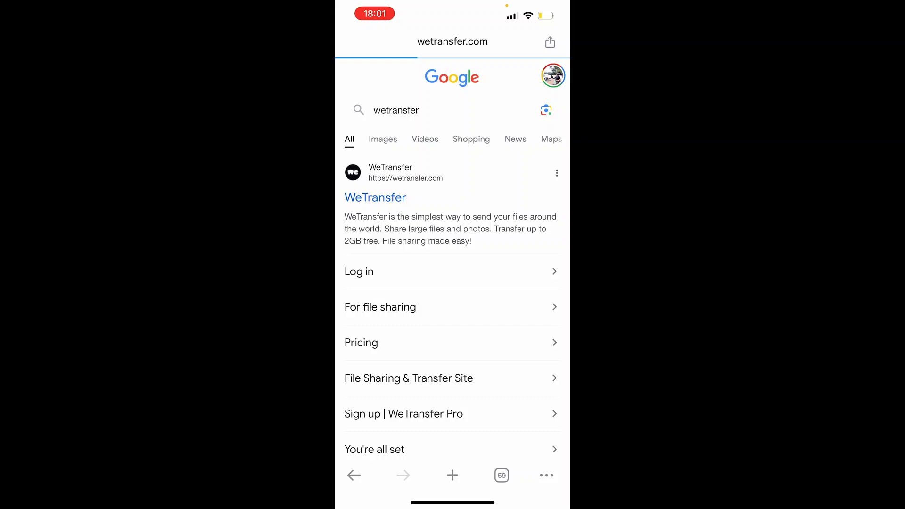
{"action": "left_click", "coordinate": [375, 198]}
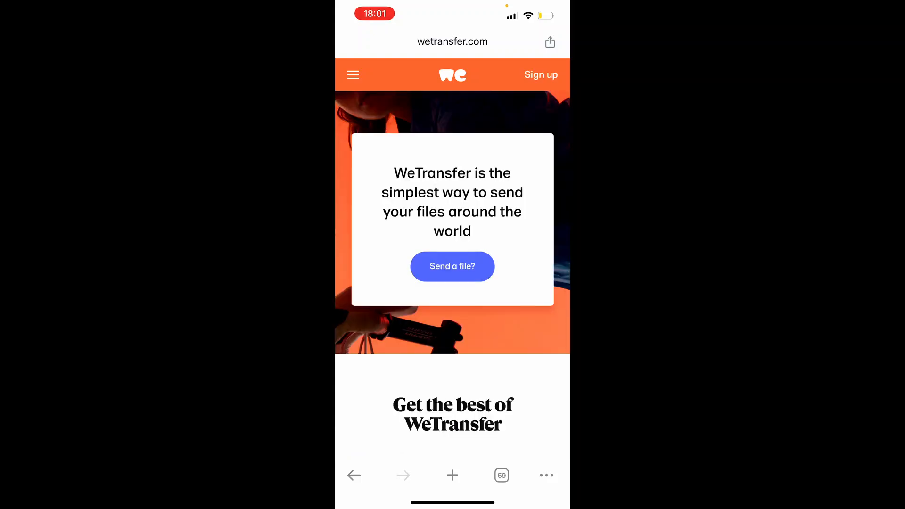
{"action": "left_click", "coordinate": [452, 266]}
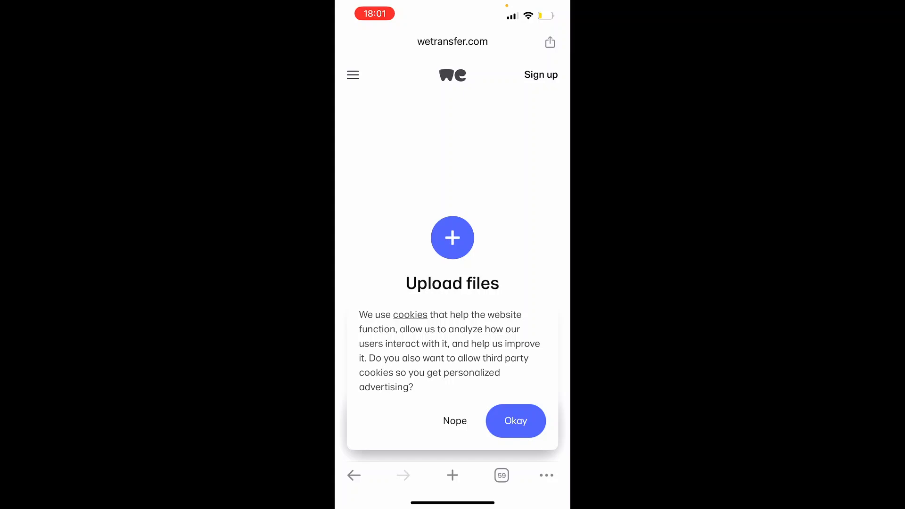
{"action": "left_click", "coordinate": [515, 421]}
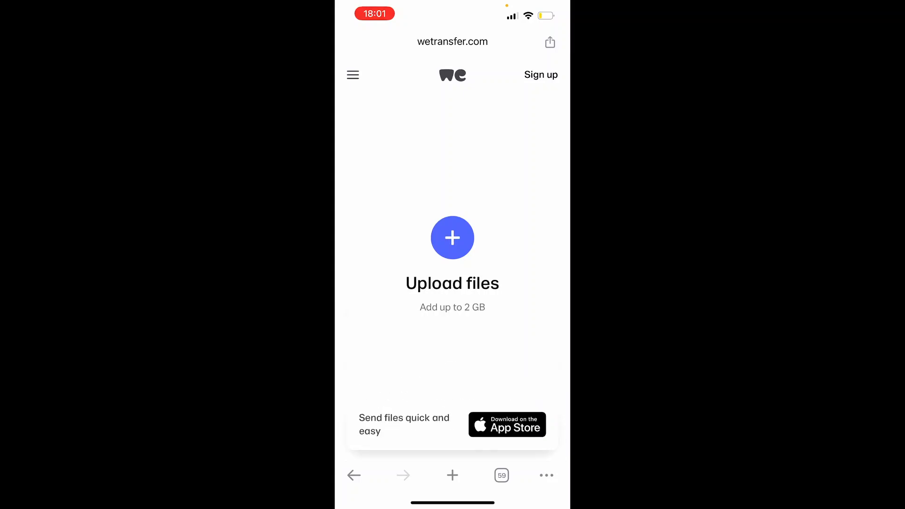
Upload The-Money-Manual.pdf from Recents in the iOS Files picker
{"action": "left_click", "coordinate": [453, 238]}
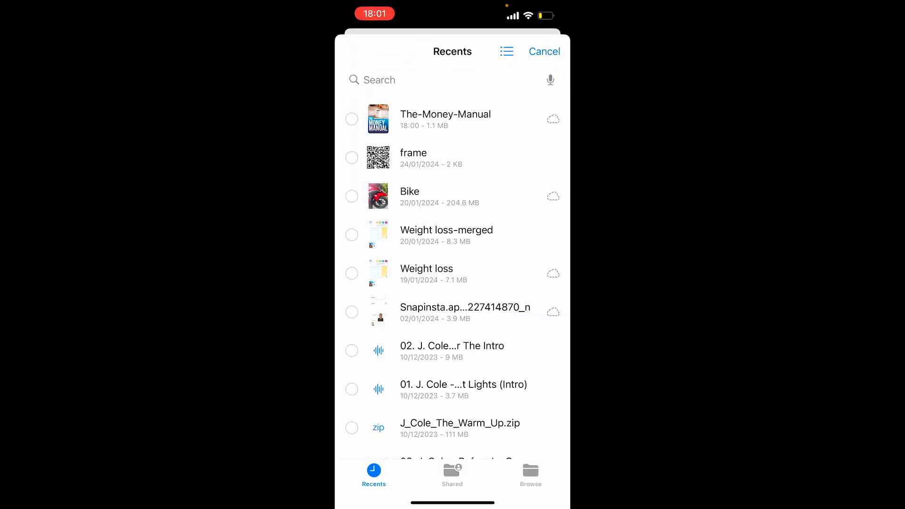
{"action": "left_click", "coordinate": [352, 119]}
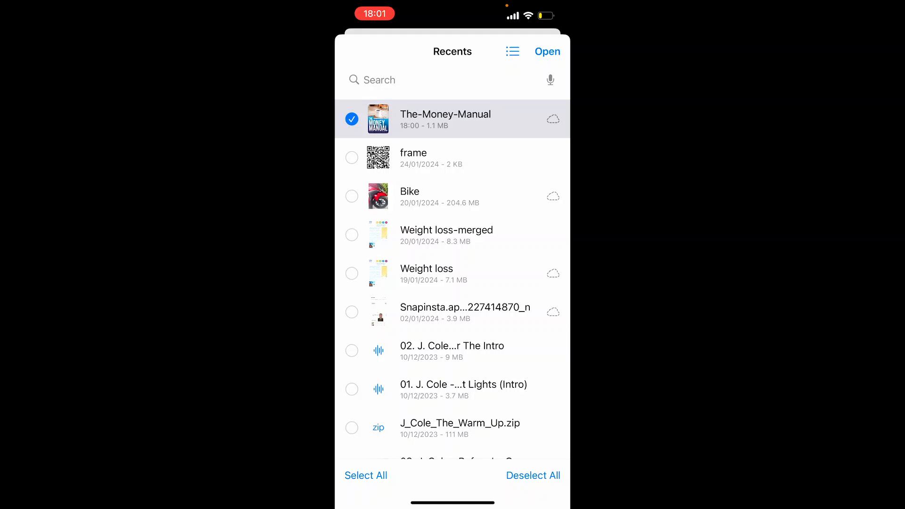
{"action": "left_click", "coordinate": [547, 51]}
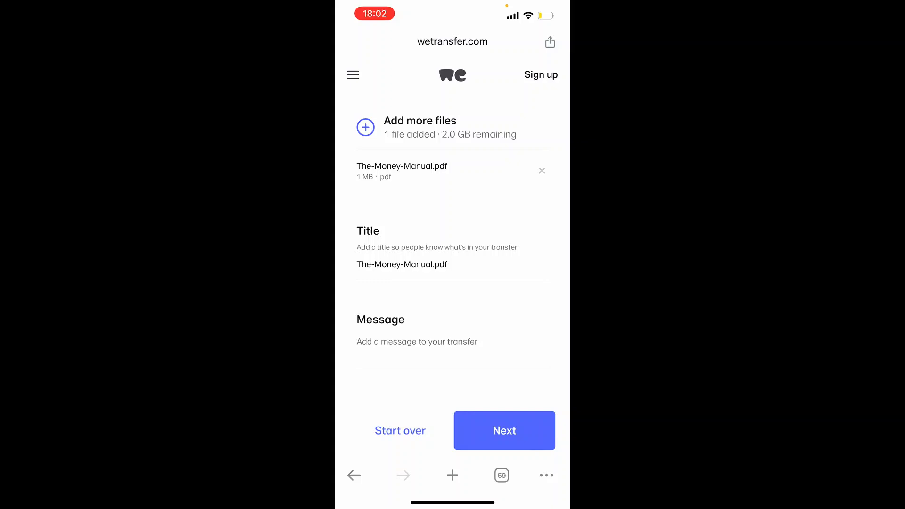
Continue to the email step to enter recipient and sender addresses
{"action": "left_click", "coordinate": [504, 431]}
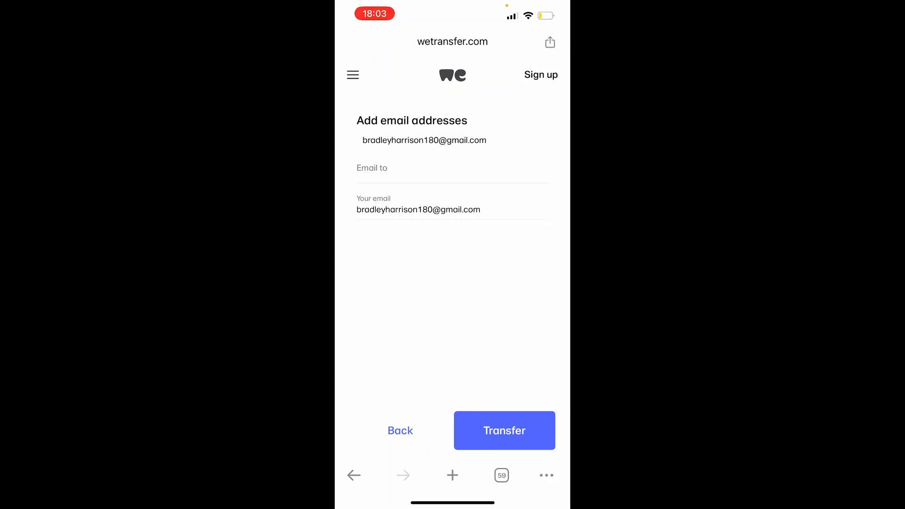
{"action": "left_click", "coordinate": [504, 430]}
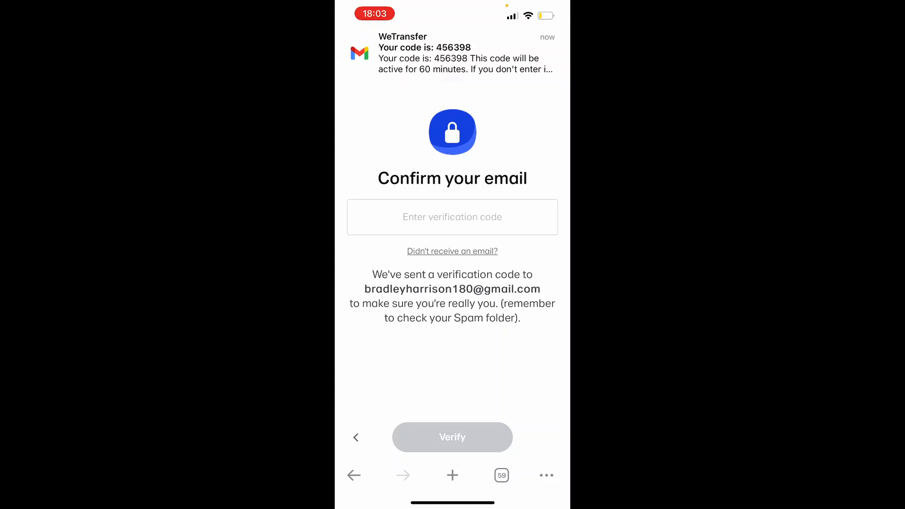
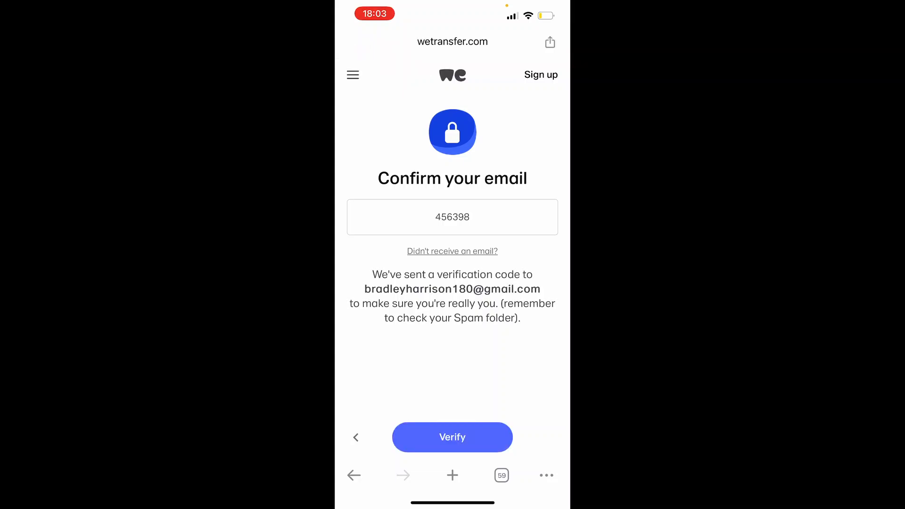
{"action": "left_click", "coordinate": [452, 437]}
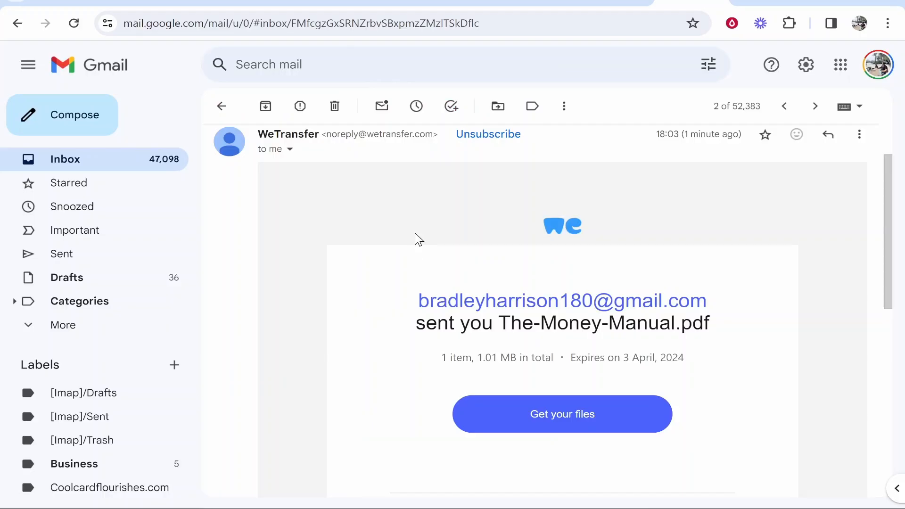
{"action": "mouse_move", "coordinate": [403, 294]}
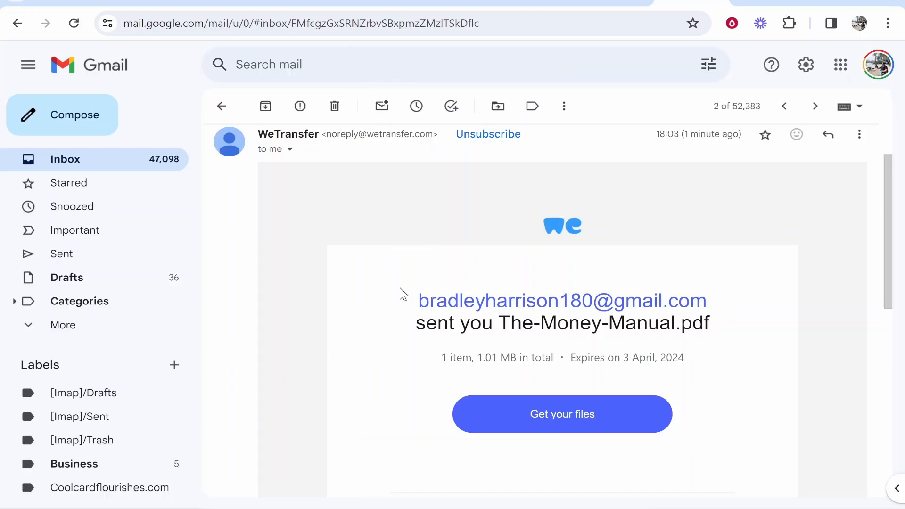
{"action": "mouse_move", "coordinate": [400, 186]}
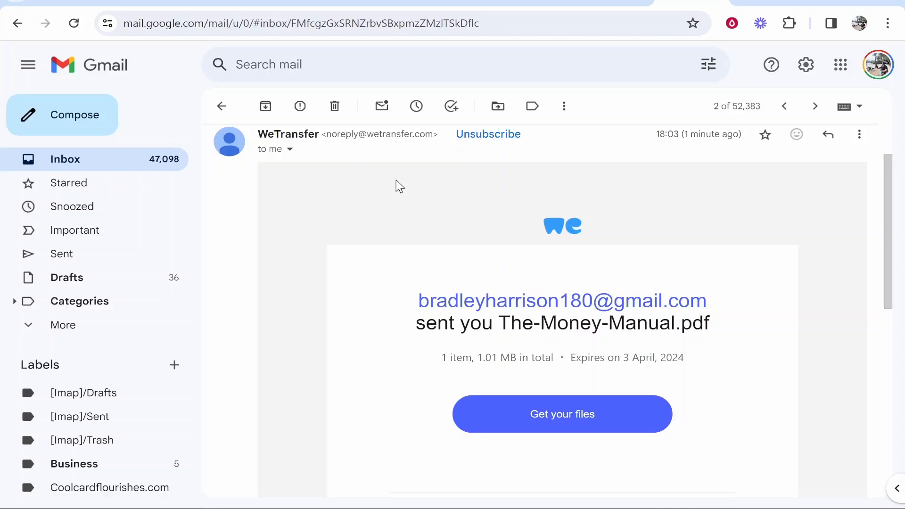
{"action": "double_click", "coordinate": [561, 301]}
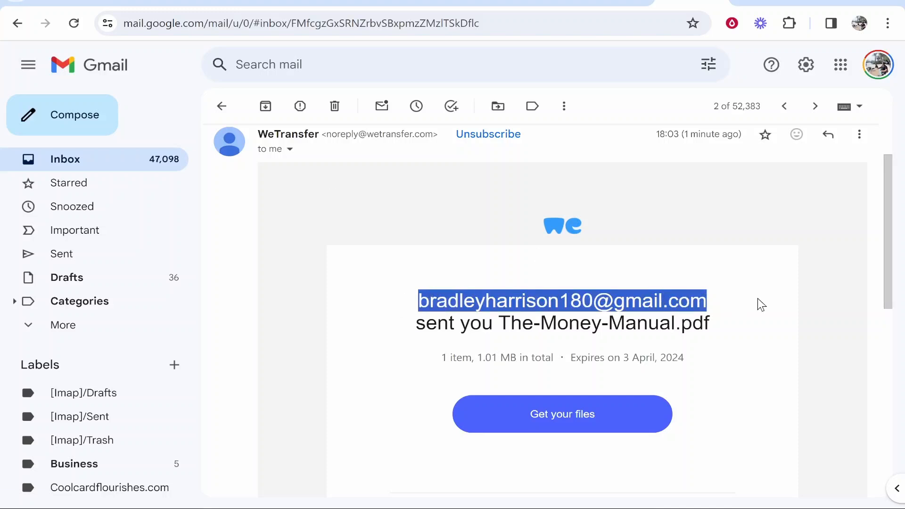
{"action": "mouse_move", "coordinate": [589, 425]}
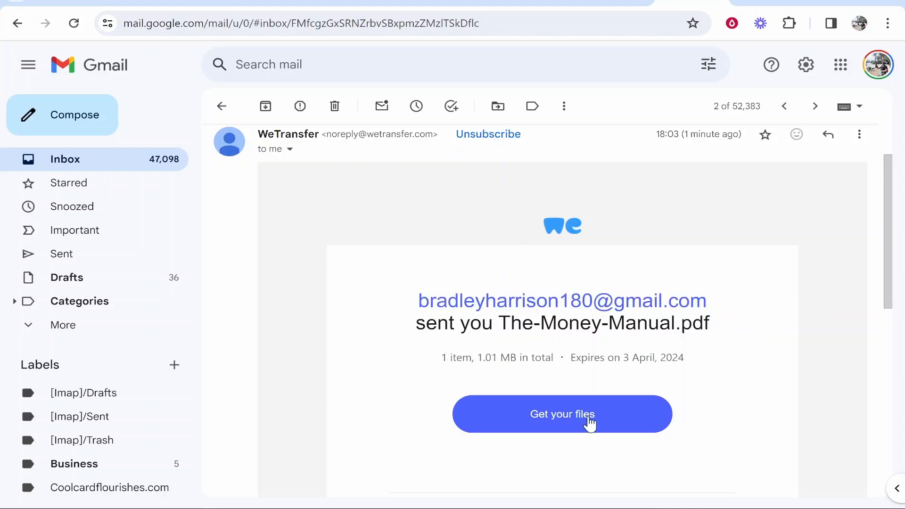
Download The-Money-Manual.pdf from the transfer page and confirm it in Chrome's downloads
{"action": "left_click", "coordinate": [562, 414]}
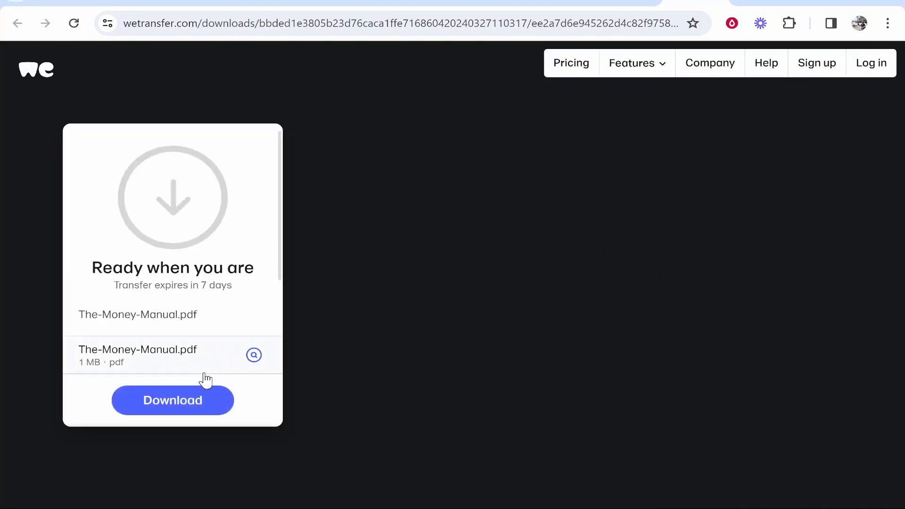
{"action": "left_click", "coordinate": [172, 400]}
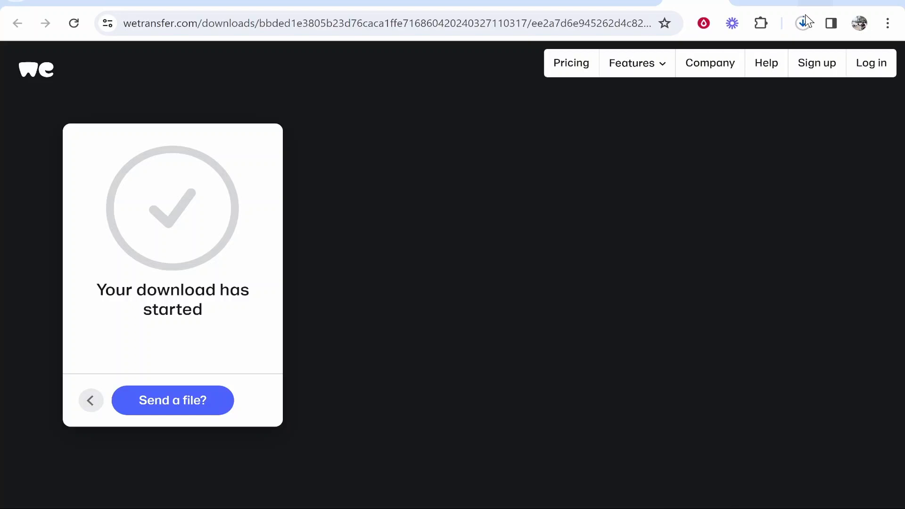
{"action": "left_click", "coordinate": [802, 23]}
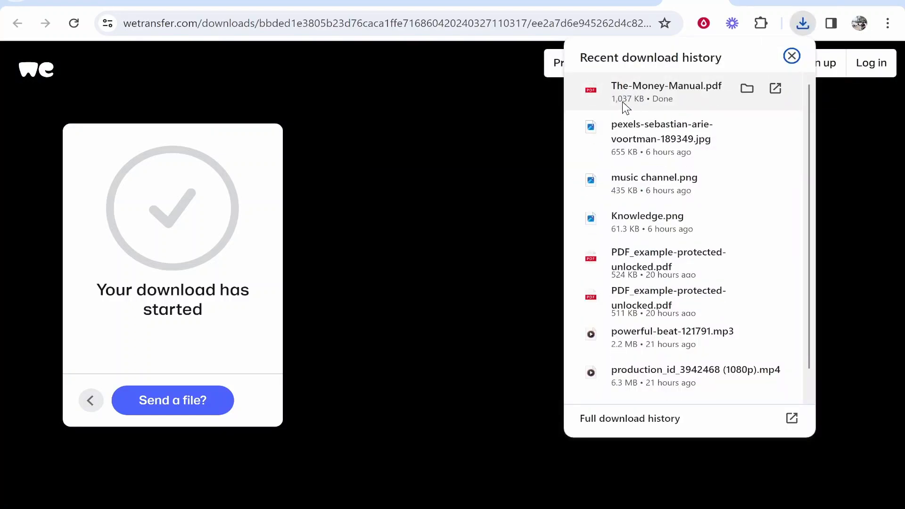
{"action": "mouse_move", "coordinate": [427, 183]}
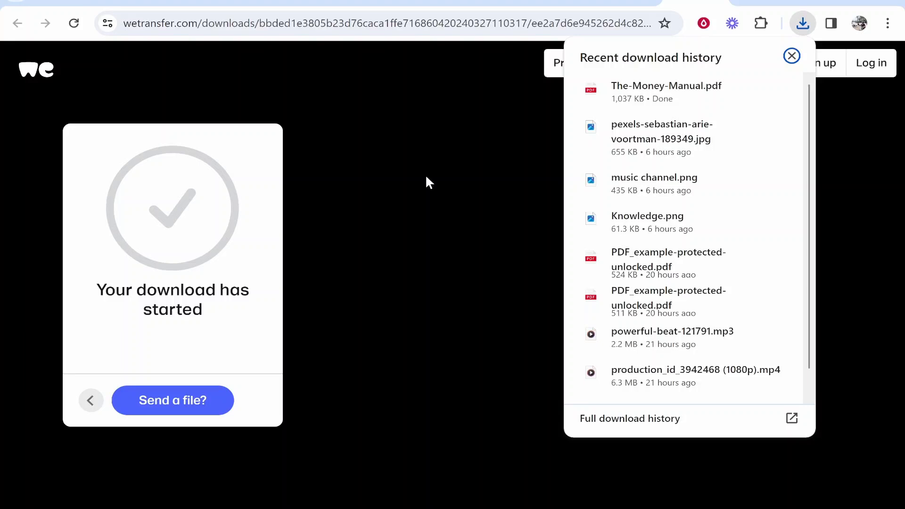
{"action": "mouse_move", "coordinate": [416, 172]}
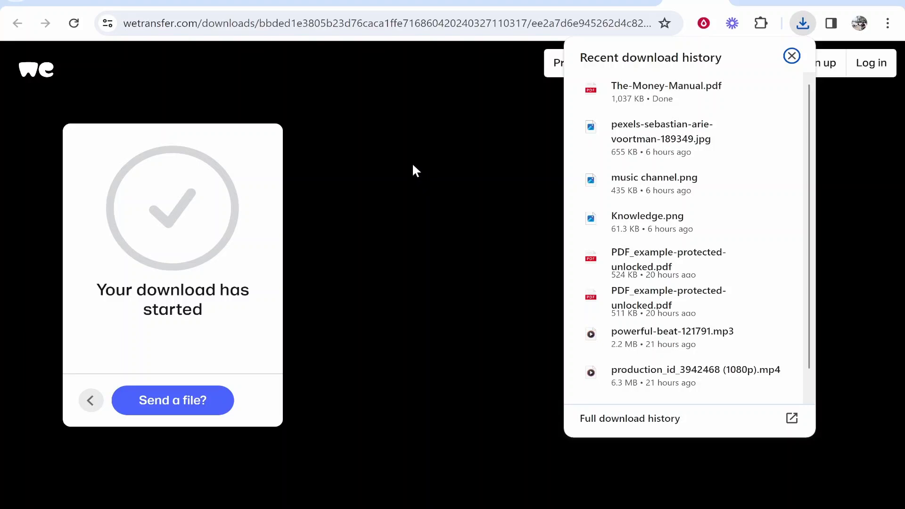